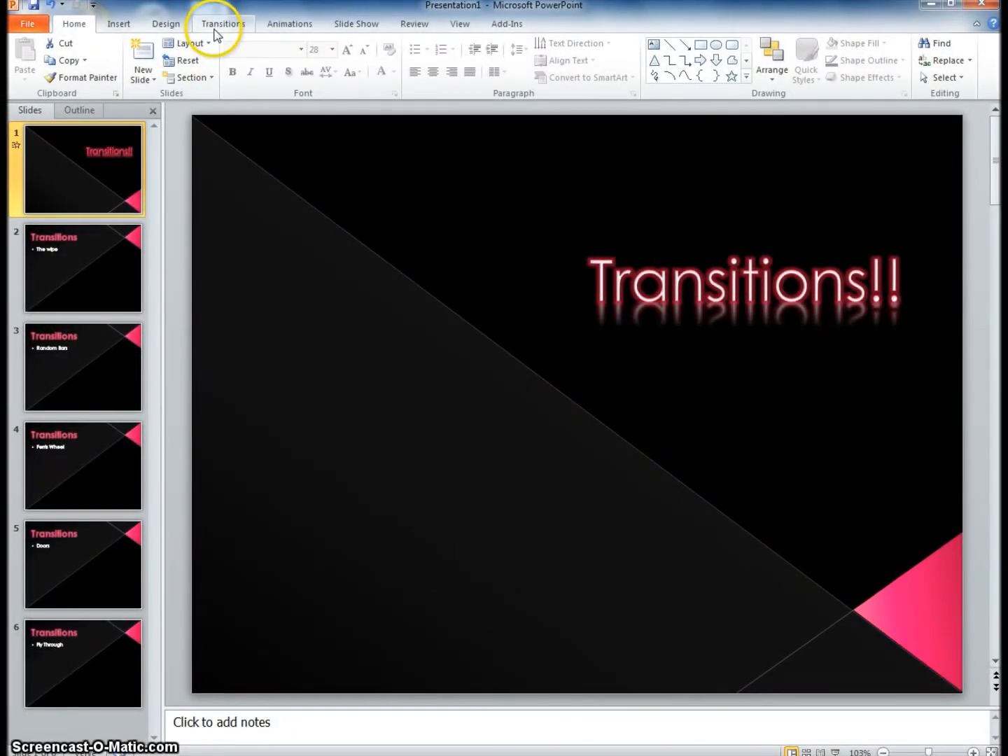
mouse_move(223, 22)
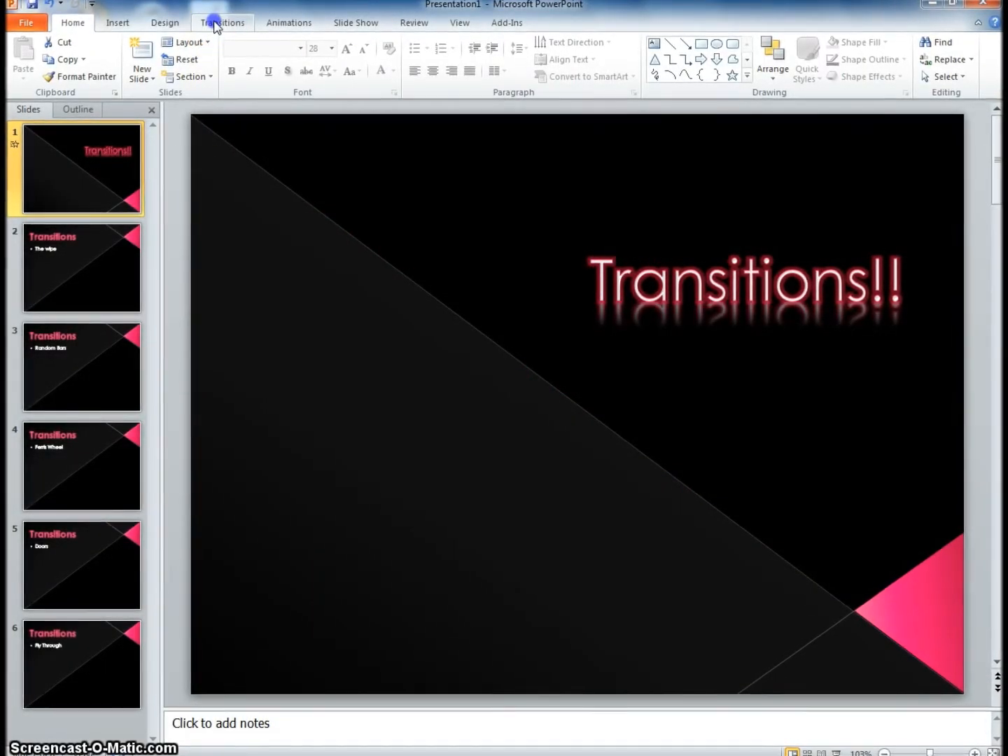
Step: Apply the Reveal transition to slide 1 from the Transitions gallery
click(221, 23)
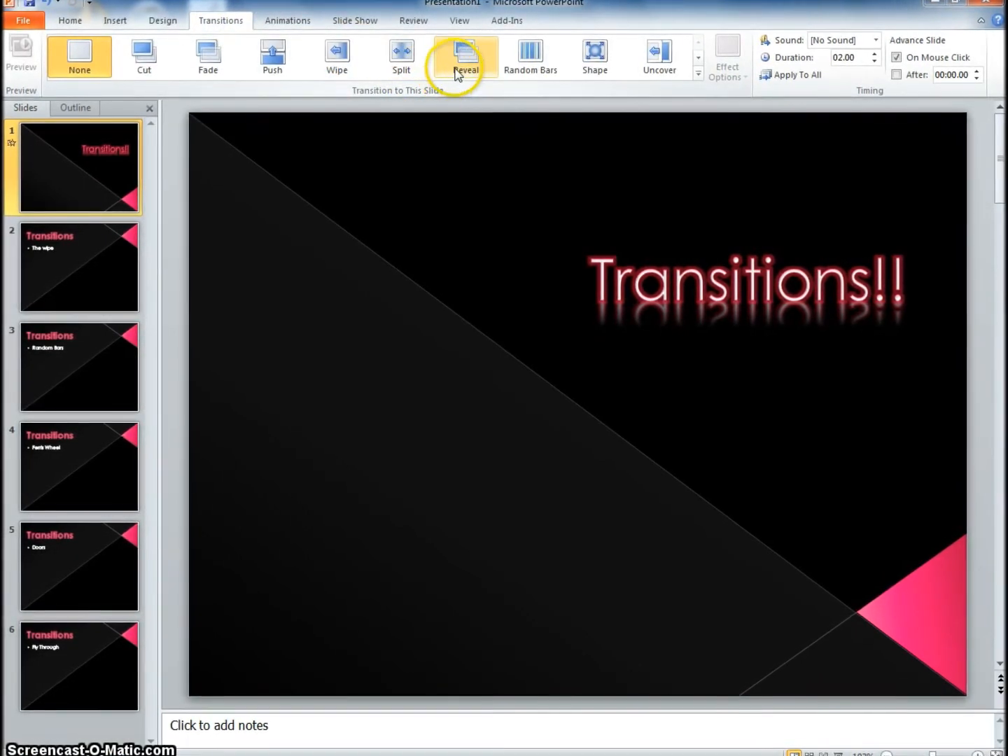
click(465, 56)
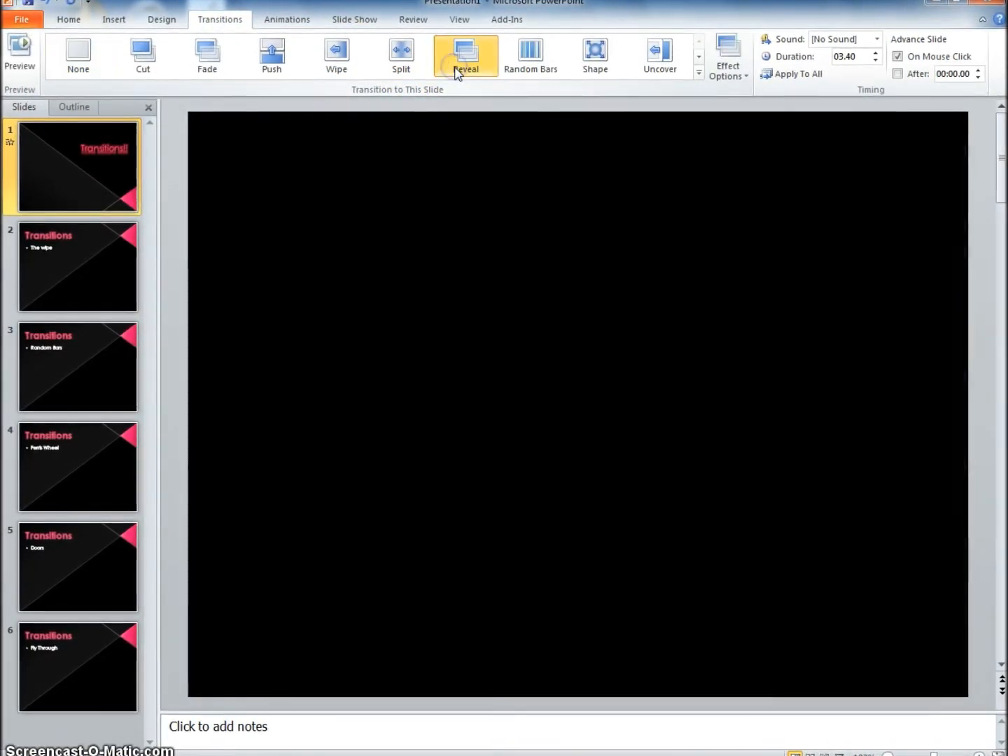
click(465, 55)
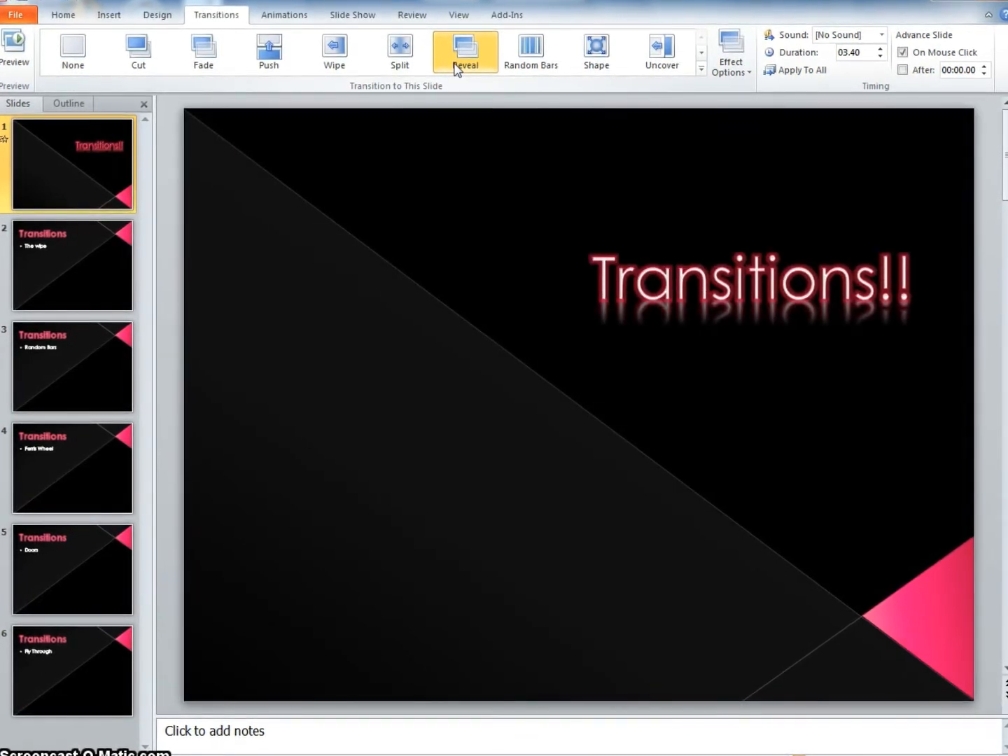
mouse_move(75, 263)
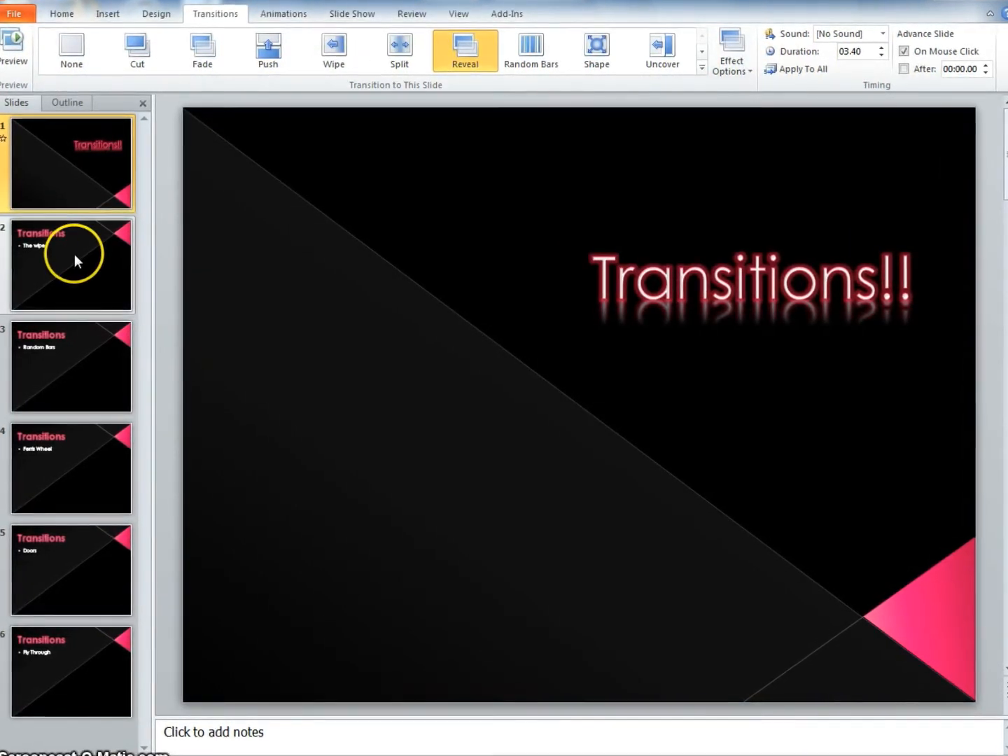
Step: Apply the Wipe transition to slide 2, 'The wipe'
click(70, 265)
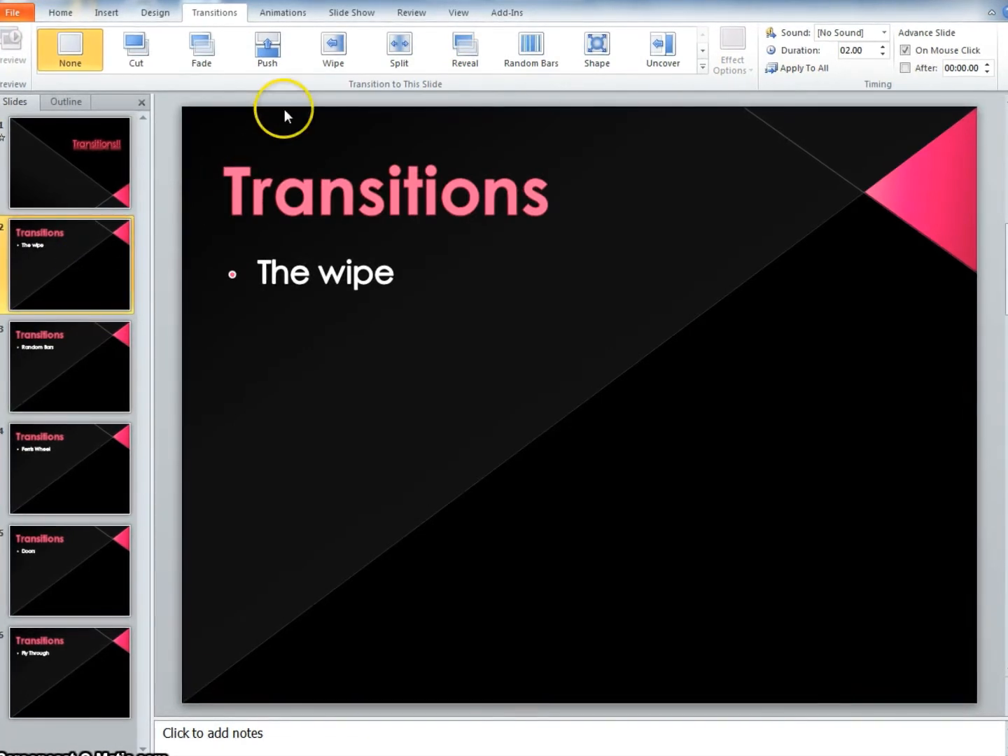
click(334, 49)
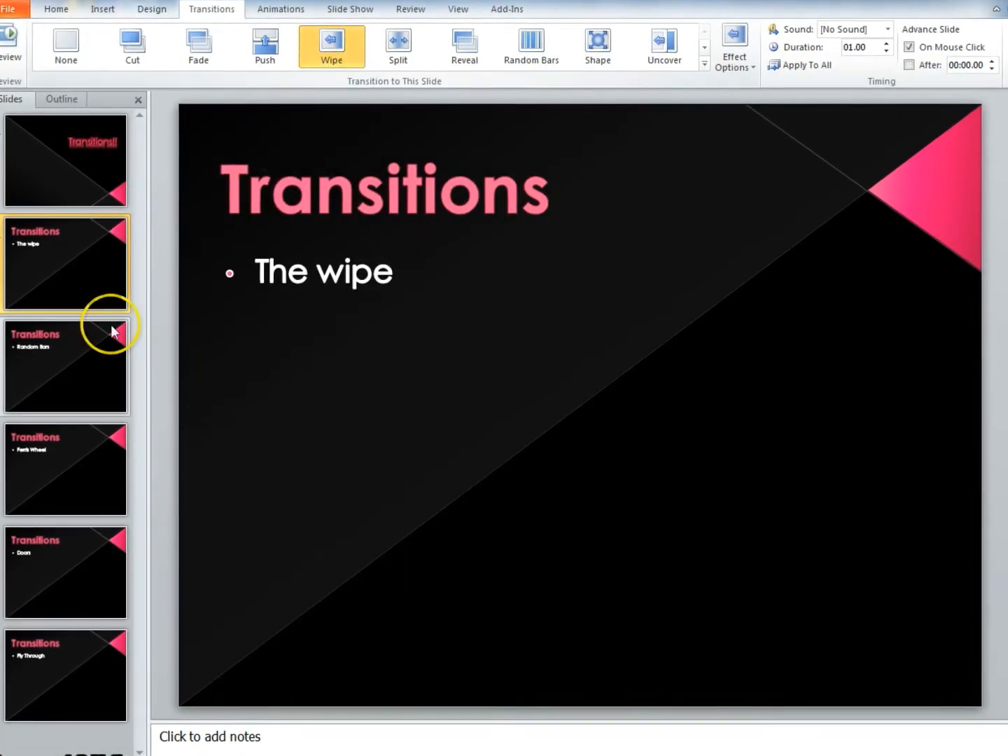
Step: Apply the Random Bars transition to slide 3, then select slide 4, Ferris Wheel
click(64, 364)
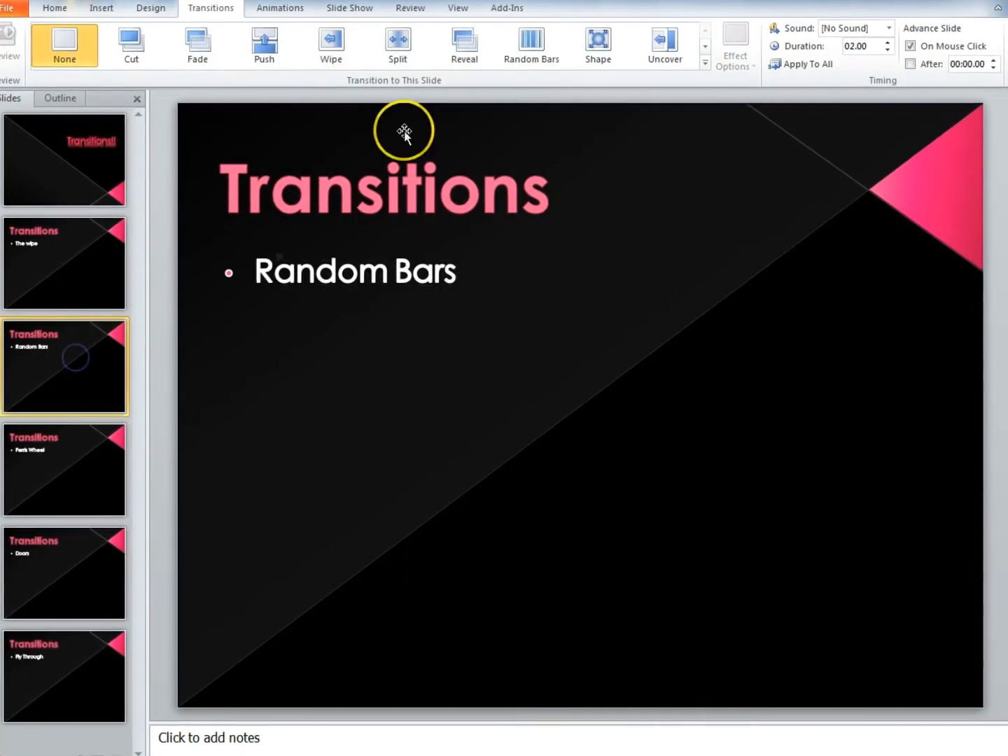
click(530, 45)
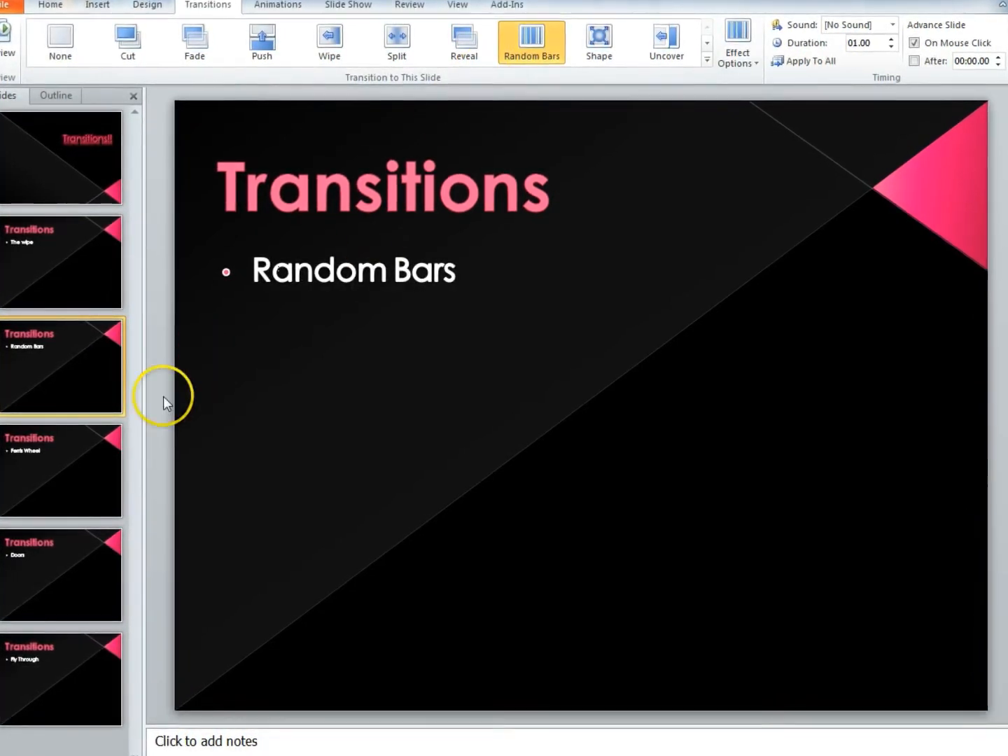
click(62, 470)
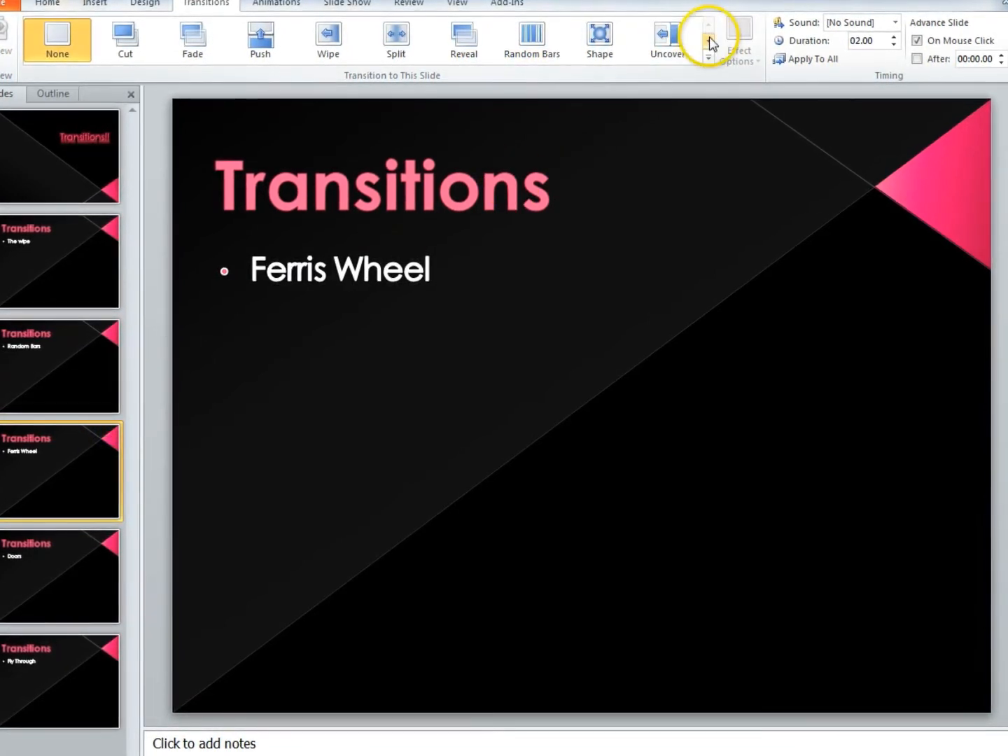
Step: Apply the Ferris Wheel transition to slide 4 from the expanded gallery
click(708, 37)
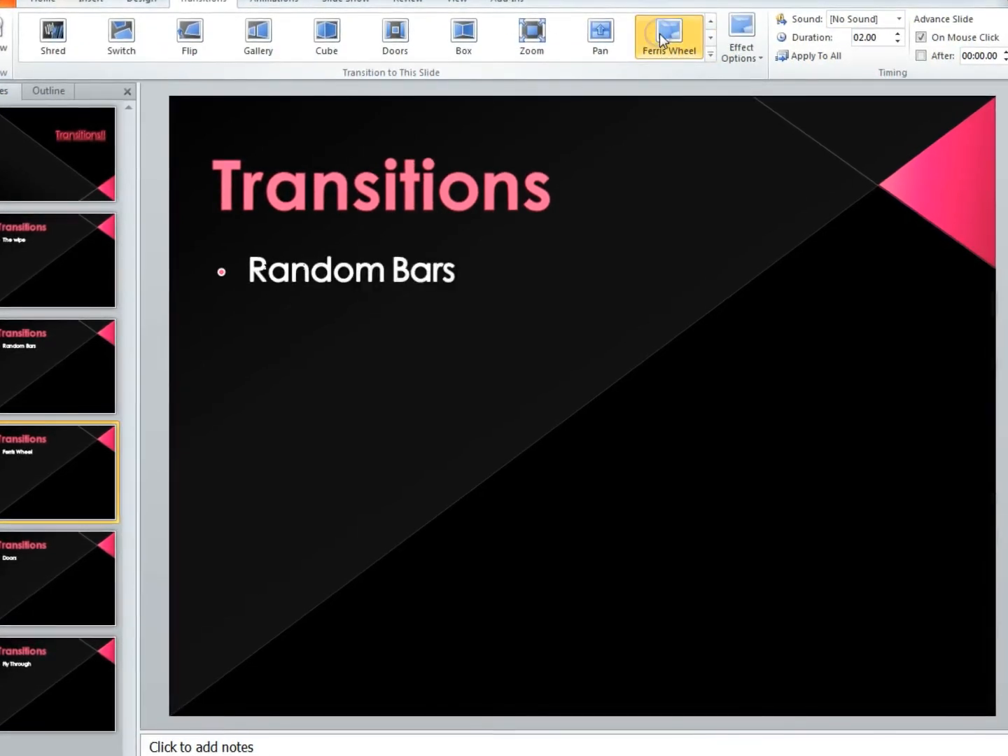
click(668, 35)
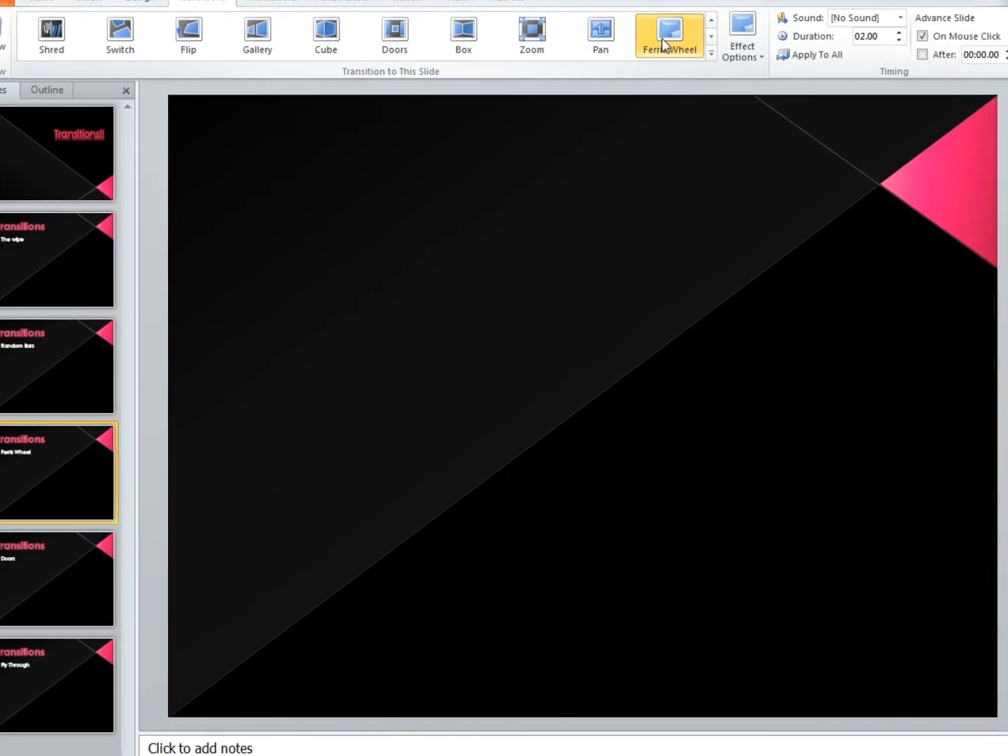
click(669, 35)
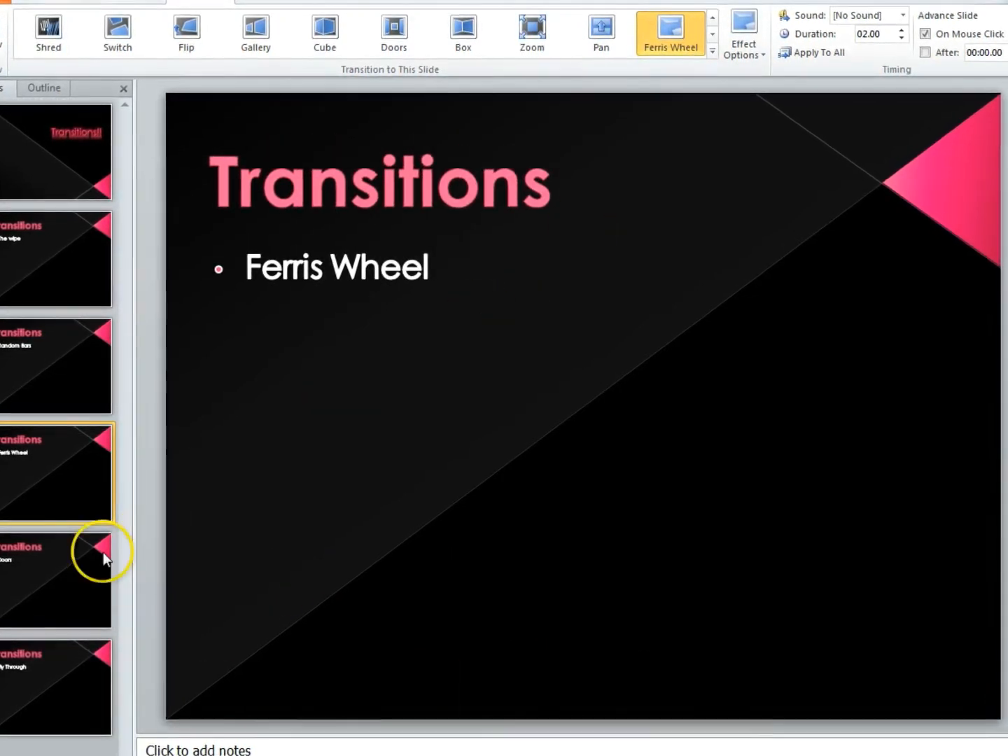
Step: Apply the Doors transition to slide 5 after scrolling the gallery rows
click(56, 581)
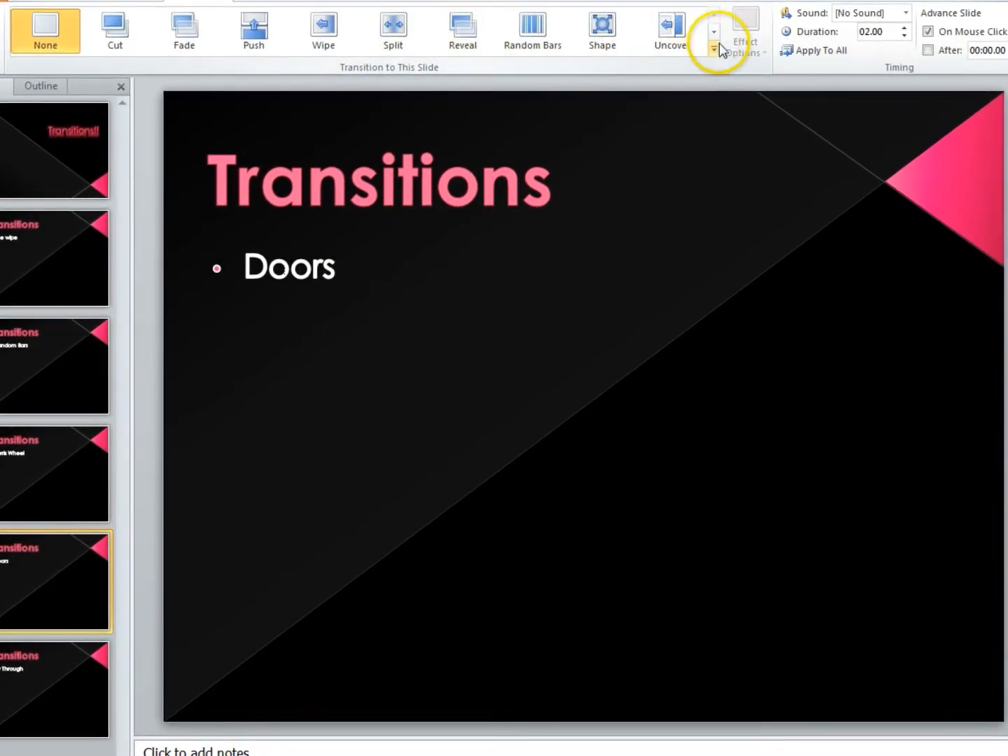
click(713, 33)
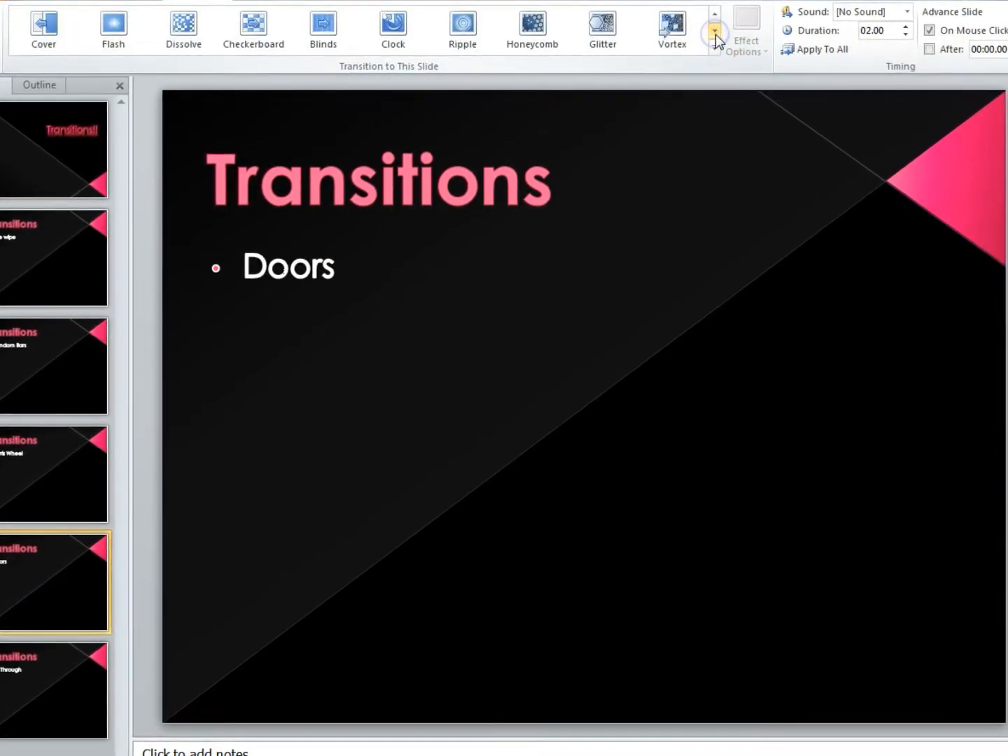
click(714, 34)
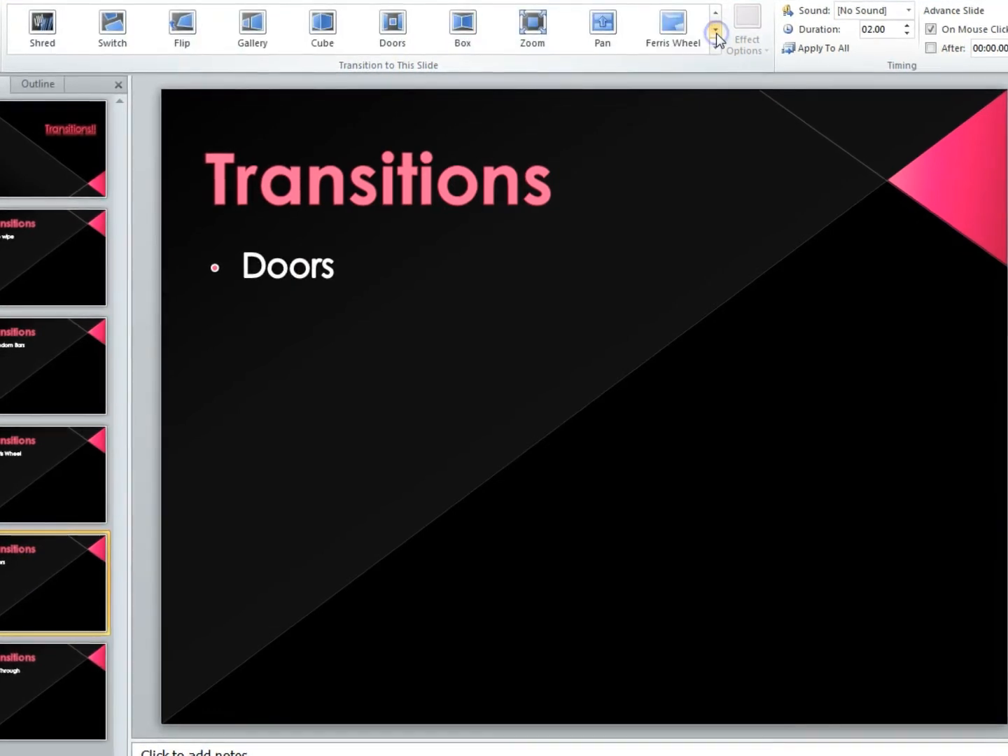
click(715, 31)
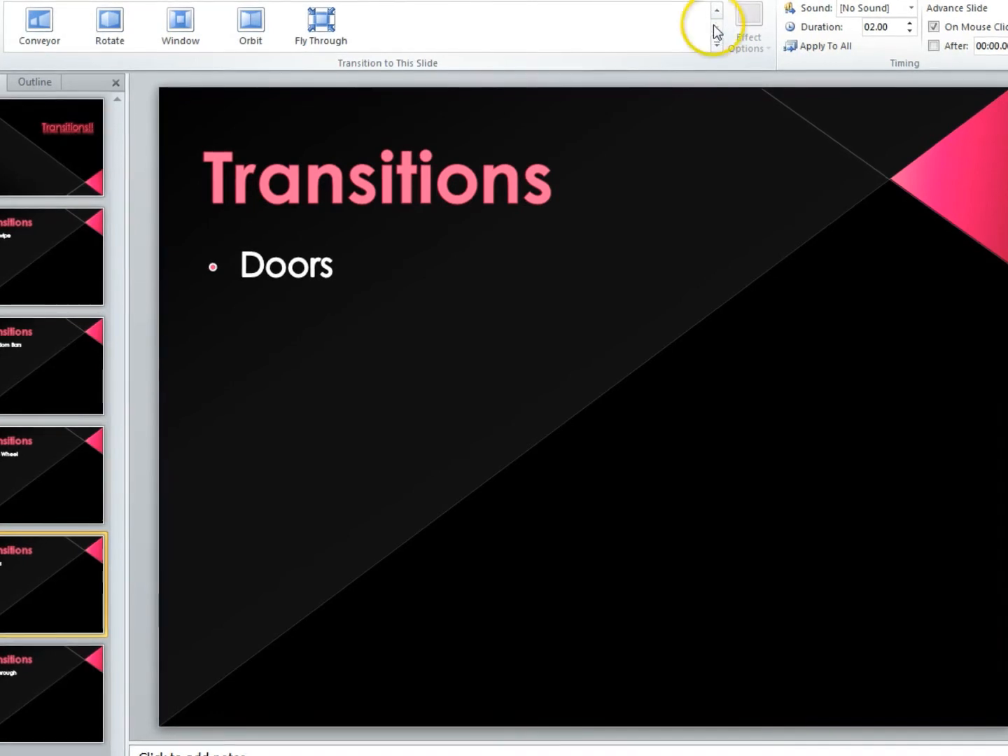
click(715, 12)
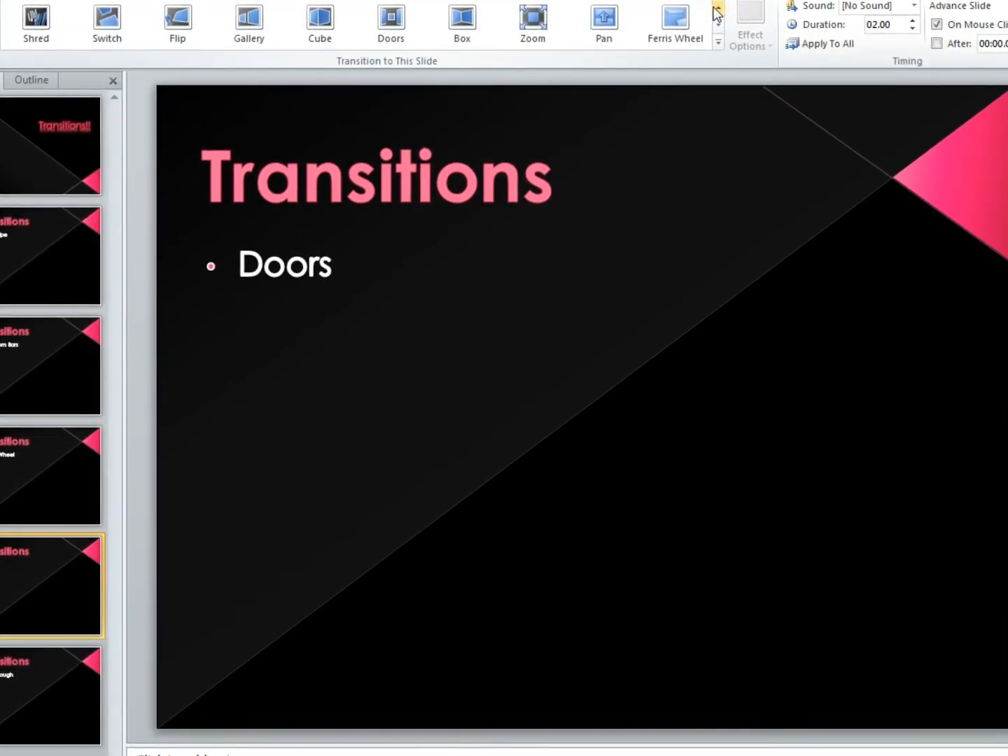
click(390, 23)
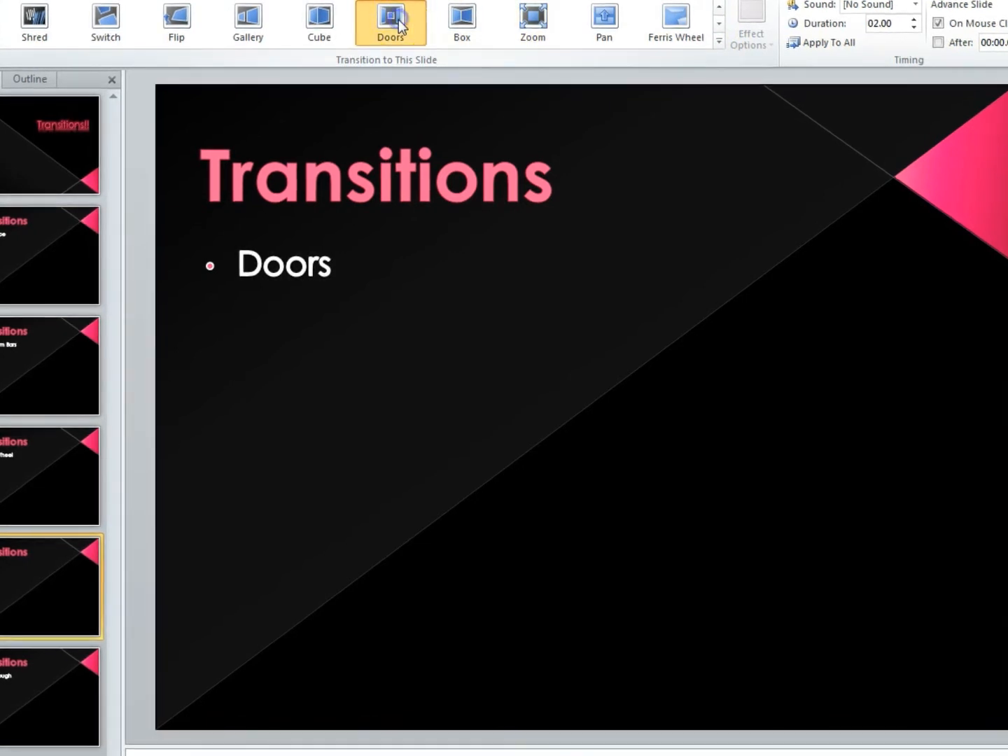
click(389, 22)
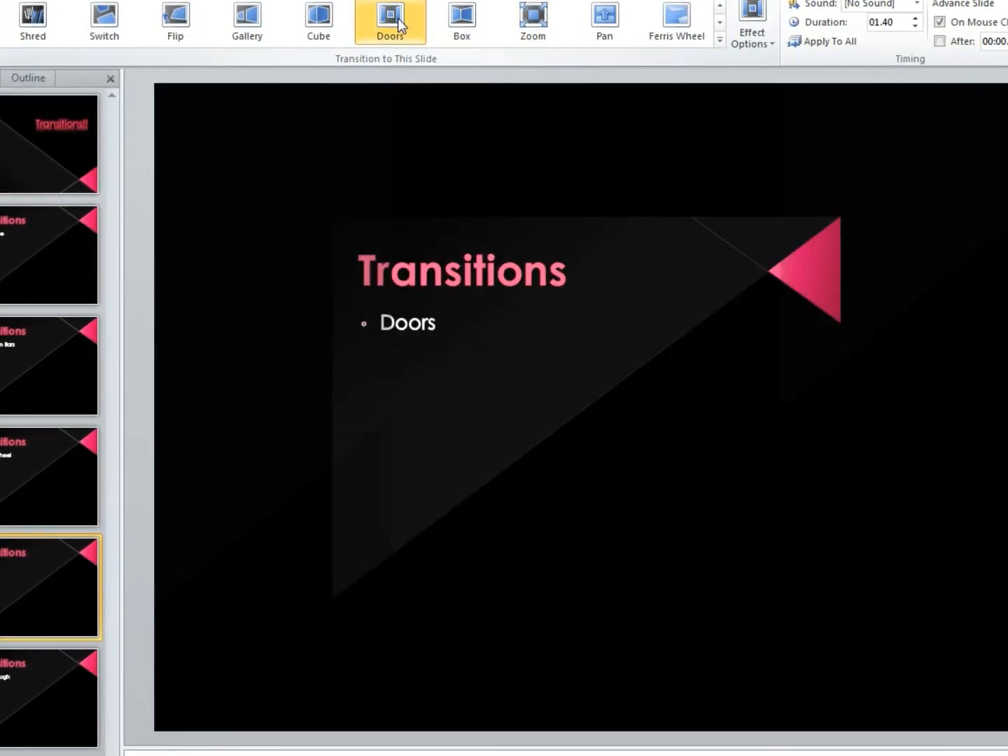
Step: Select slide 6, Fly Through, and scroll the transition gallery rows
click(390, 20)
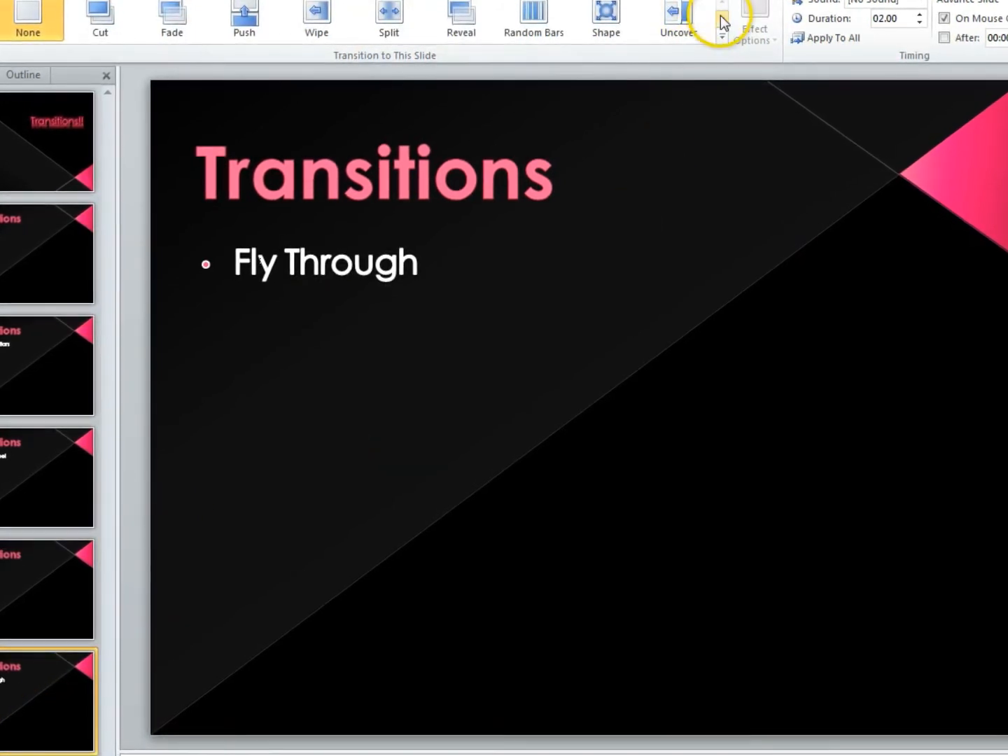
click(722, 17)
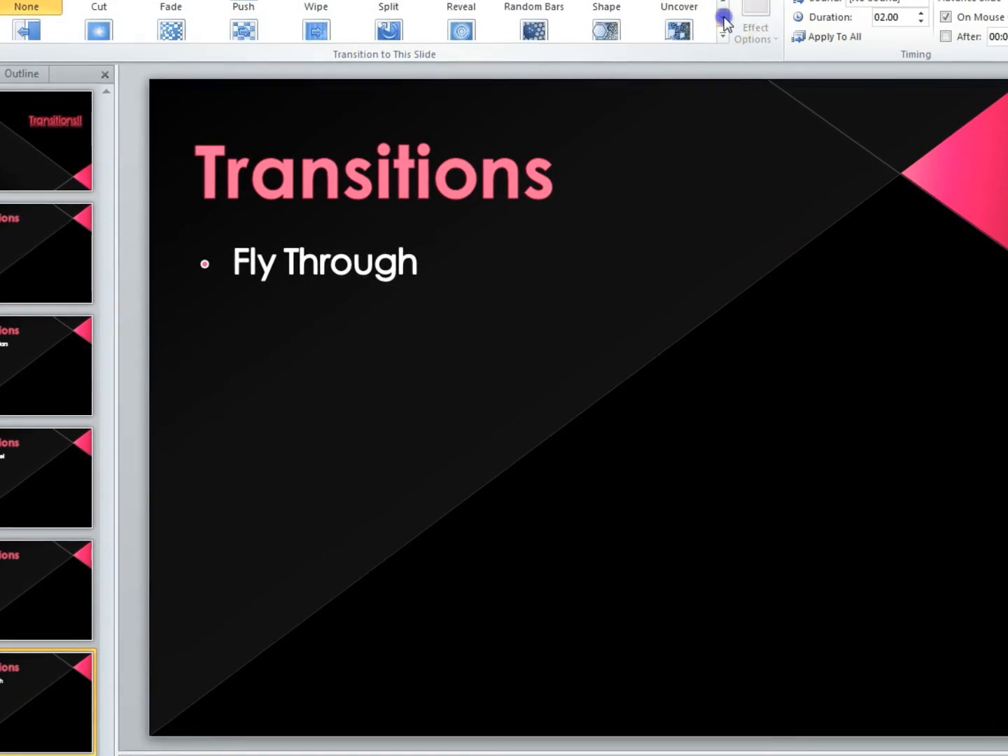
click(723, 7)
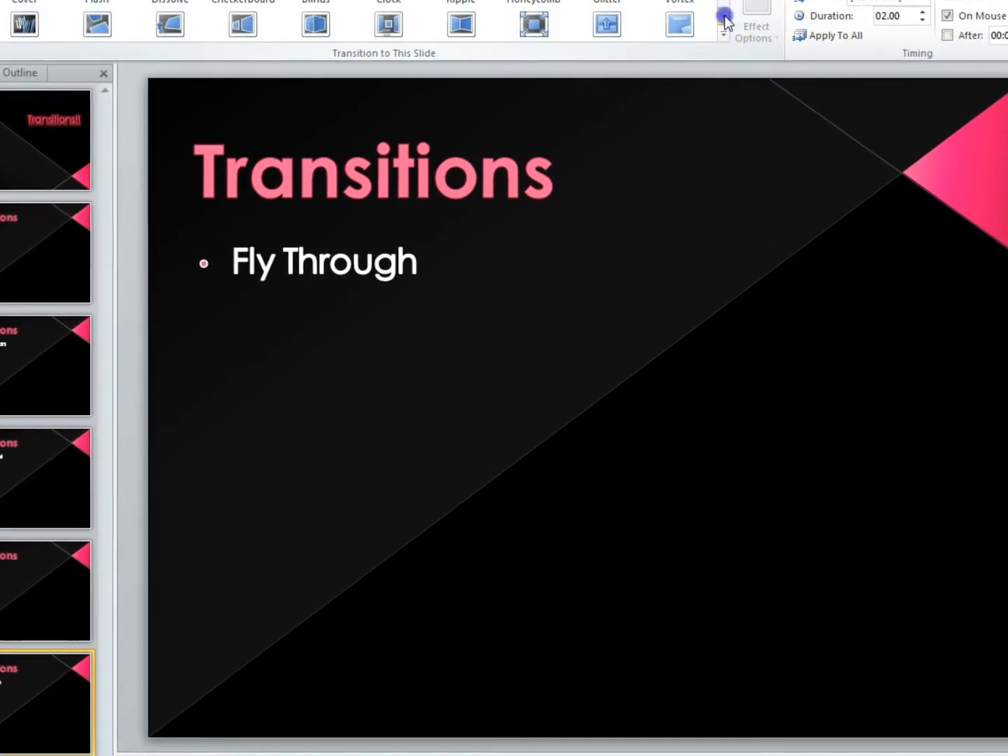